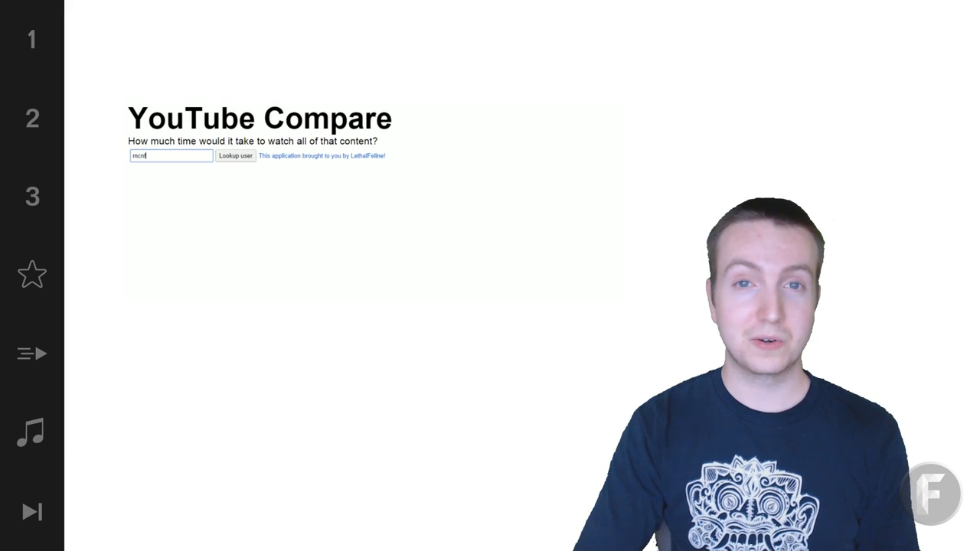
pyautogui.write('freedom')
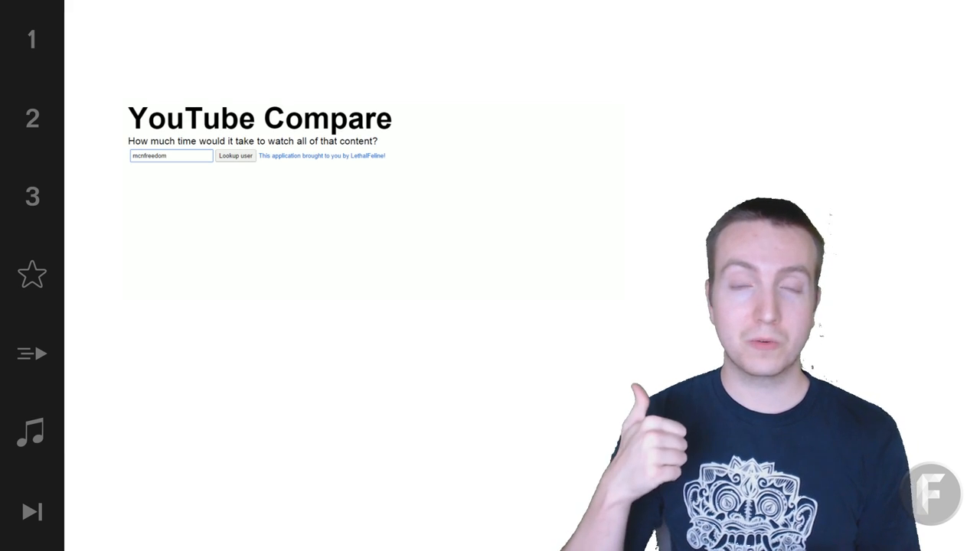
pyautogui.click(235, 155)
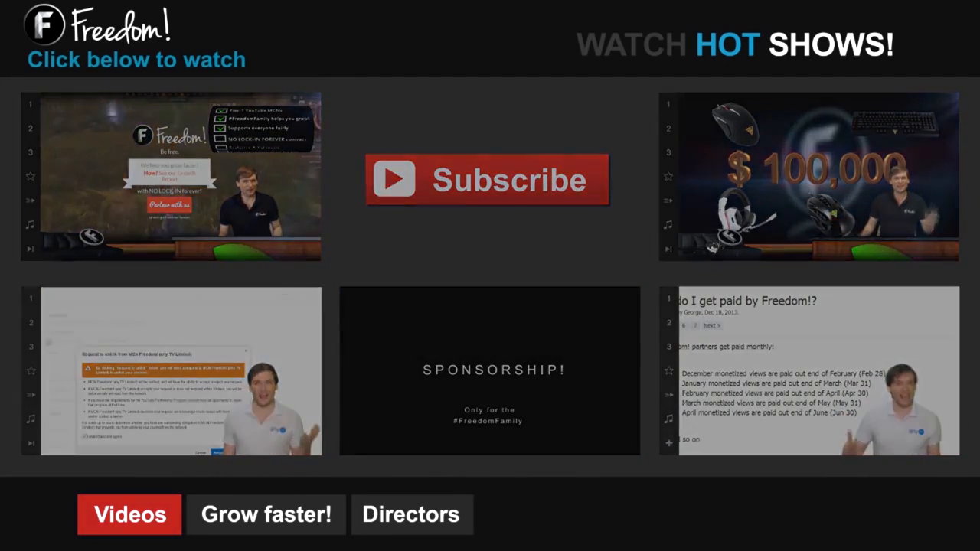
# Step: Switch the end screen to the 'Grow faster!' tab showing the growth playlists
pyautogui.click(266, 515)
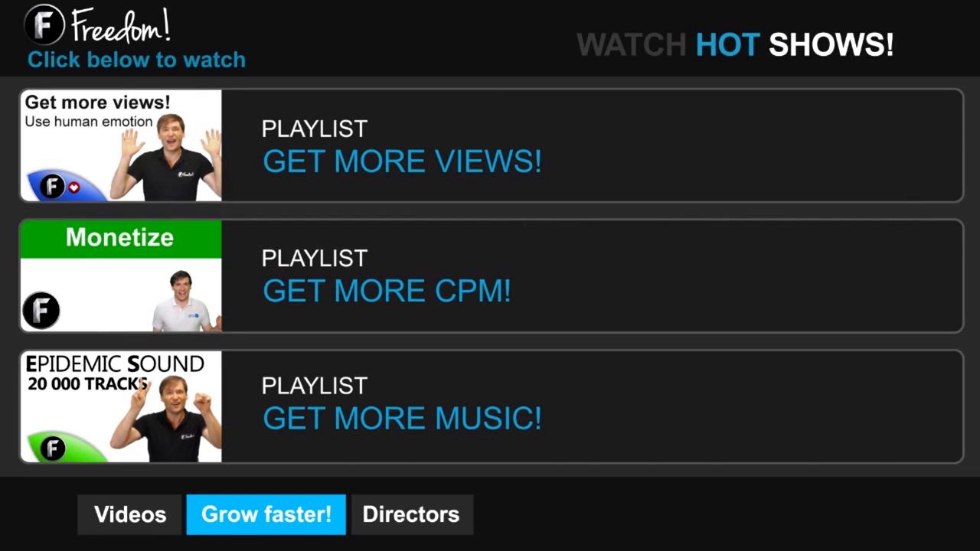
pyautogui.click(411, 514)
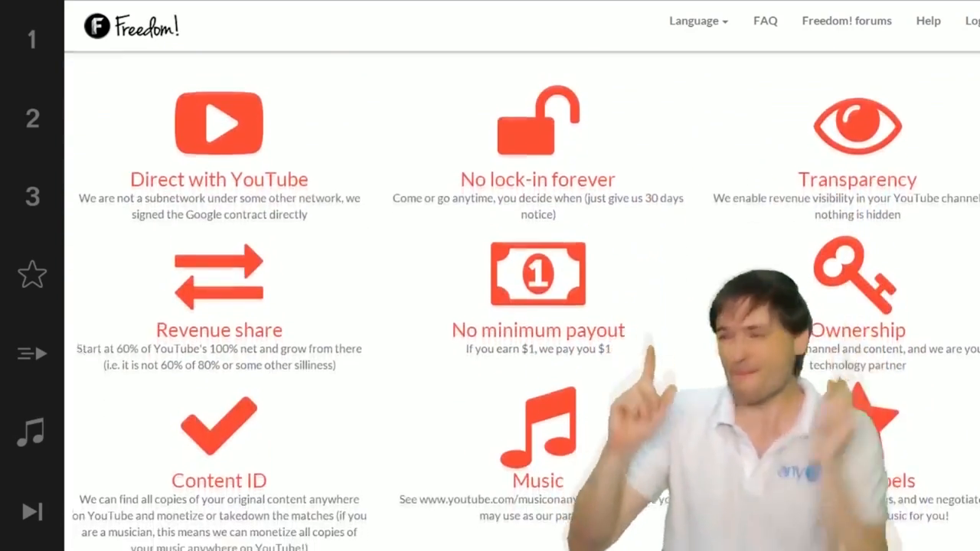
# Step: Scroll the Freedom! benefits page down to the Music partner library section
pyautogui.scroll(-3)
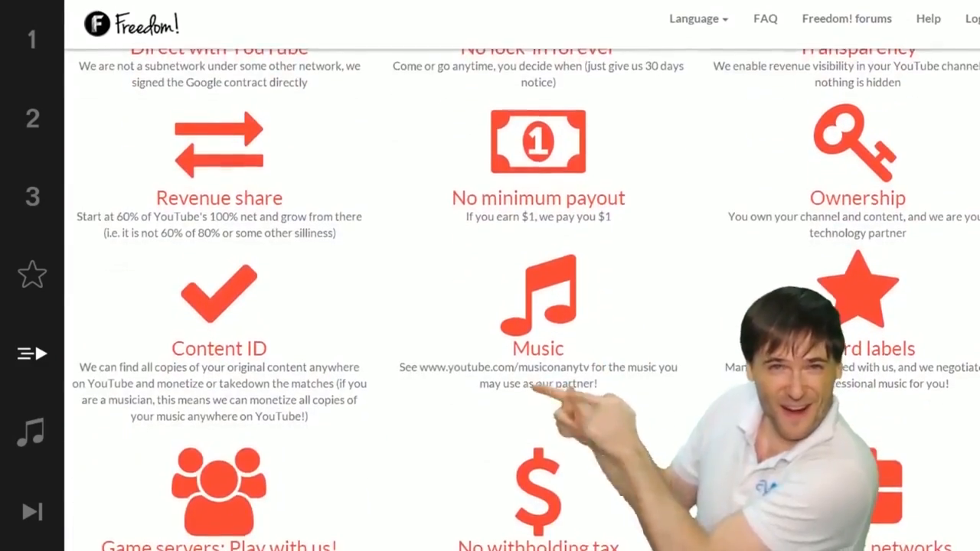
pyautogui.scroll(-3)
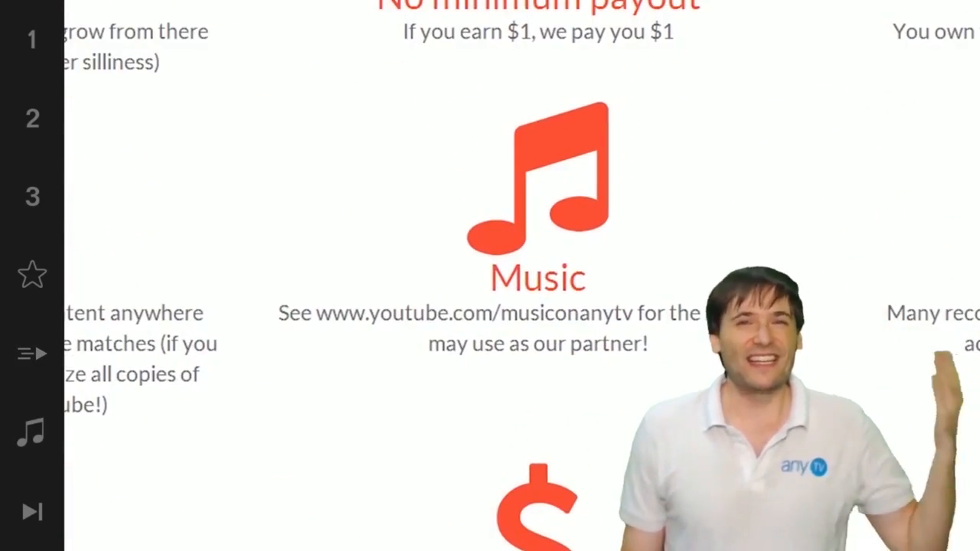